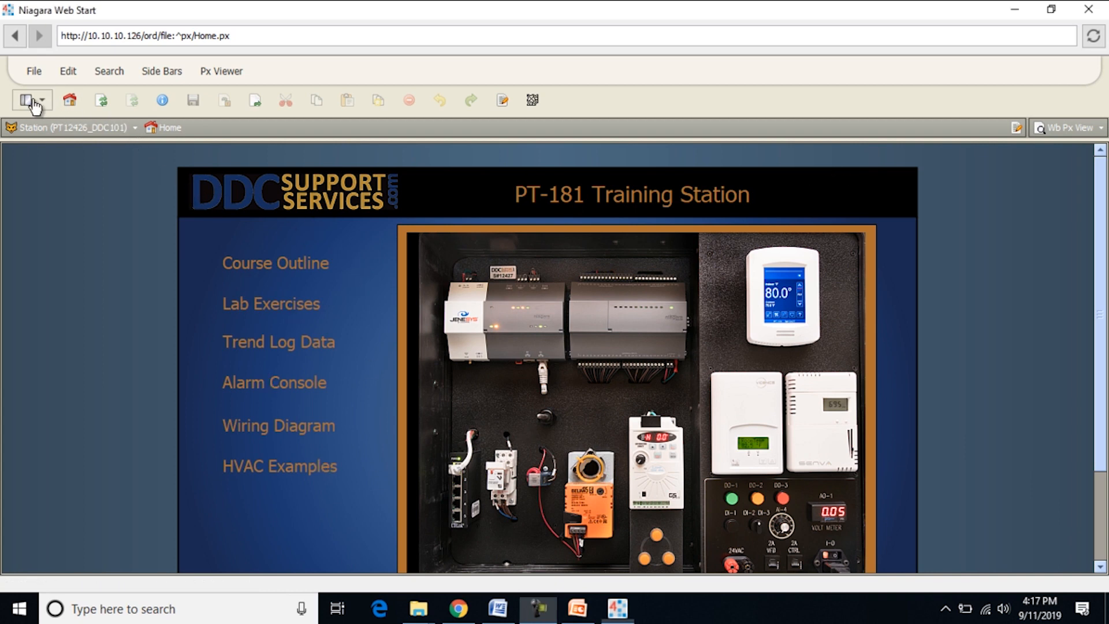
# Show the Nav tree and expand Config, Drivers and BacnetNetwork to reveal VT86xRTU and VT73xFCU.
pyautogui.click(26, 100)
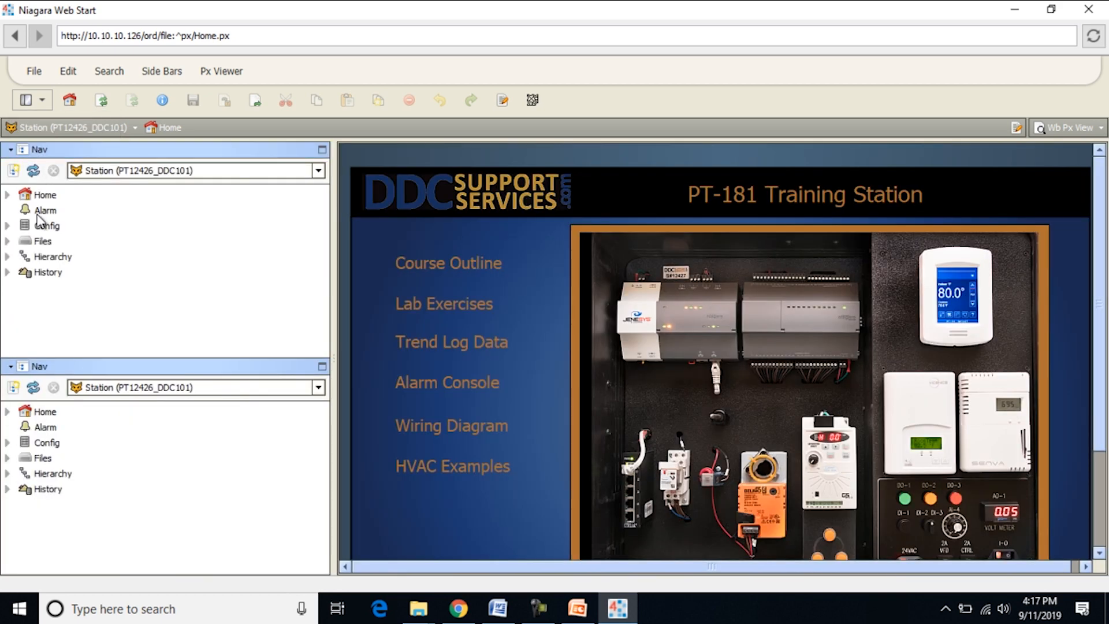
pyautogui.click(7, 226)
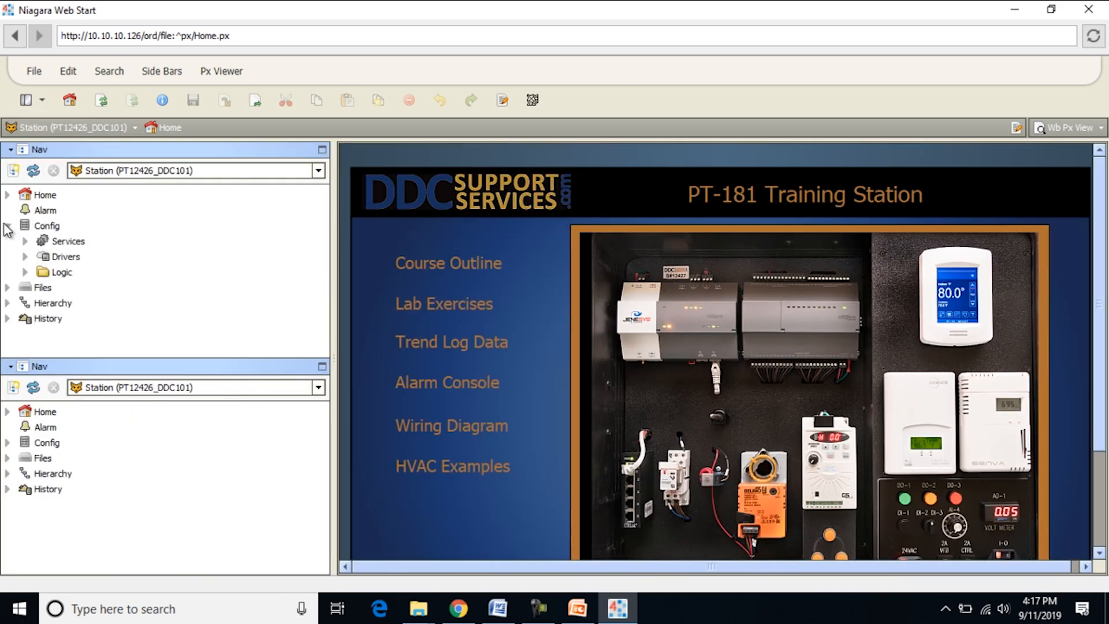
pyautogui.click(7, 226)
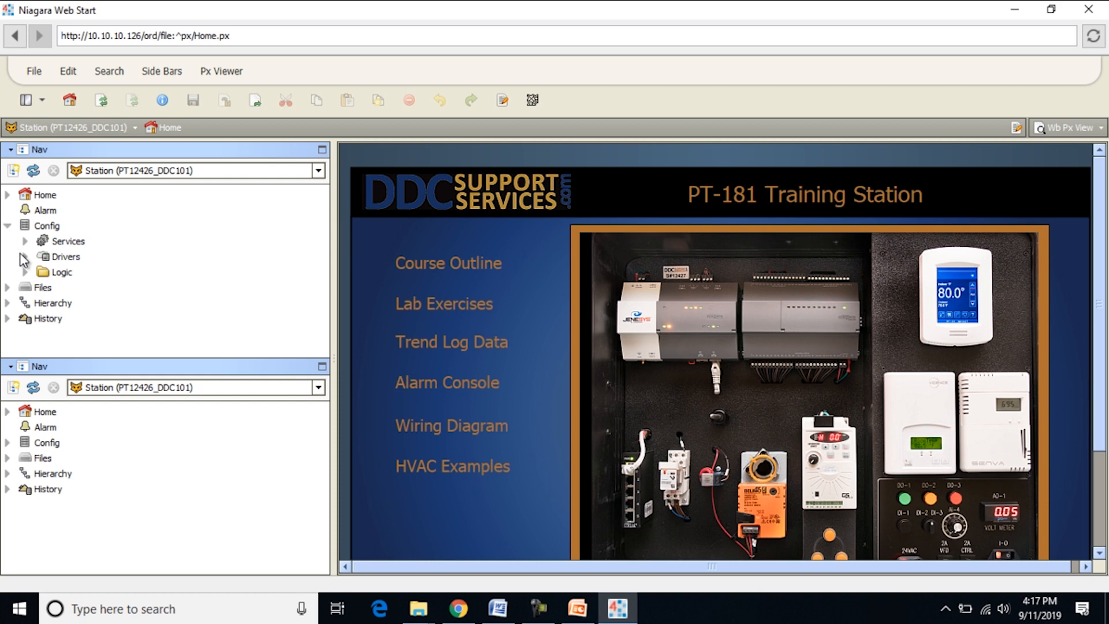
pyautogui.click(25, 257)
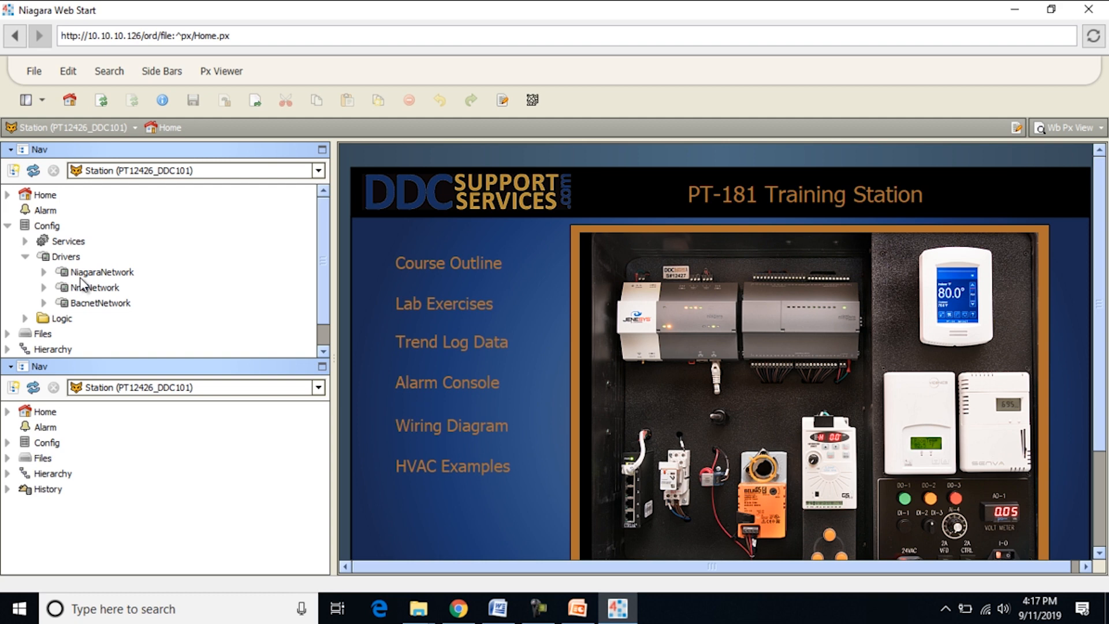
pyautogui.moveTo(104, 278)
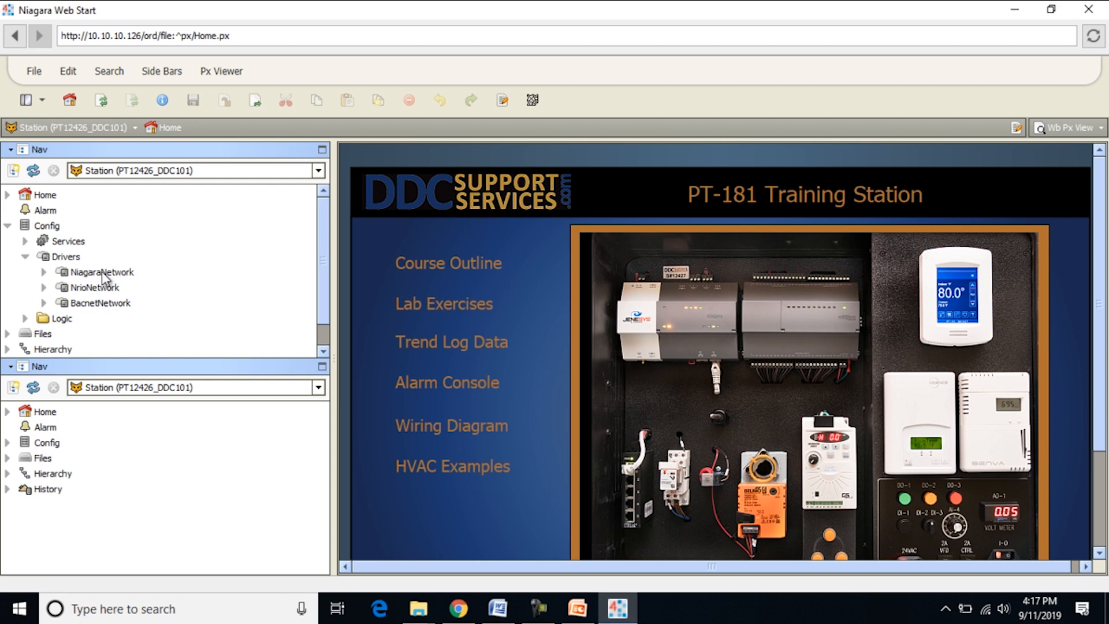
pyautogui.moveTo(80, 294)
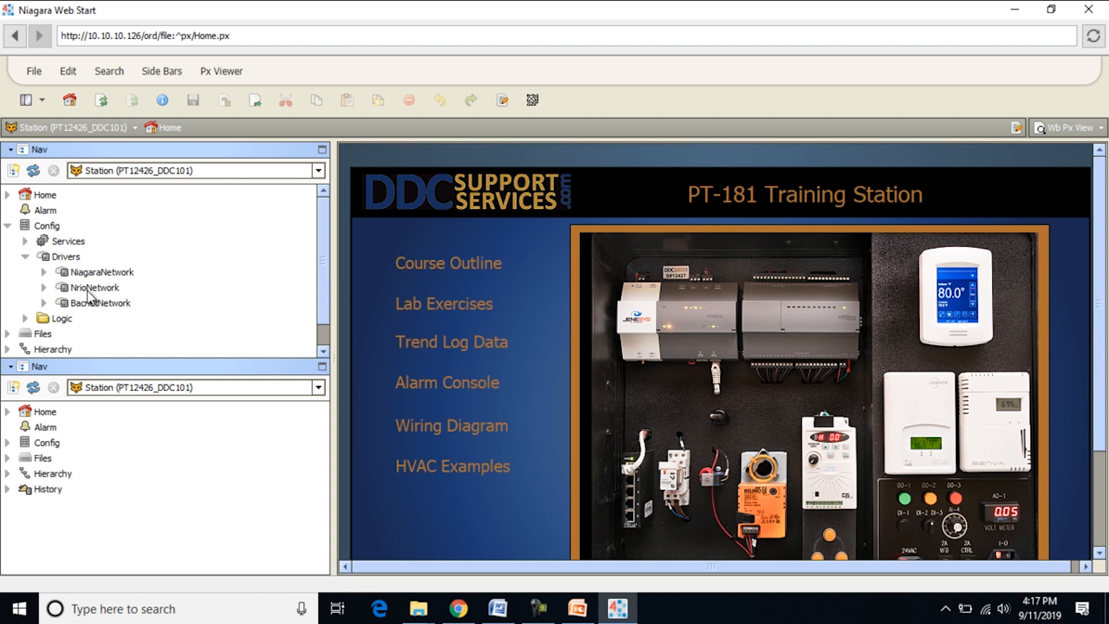
pyautogui.moveTo(88, 292)
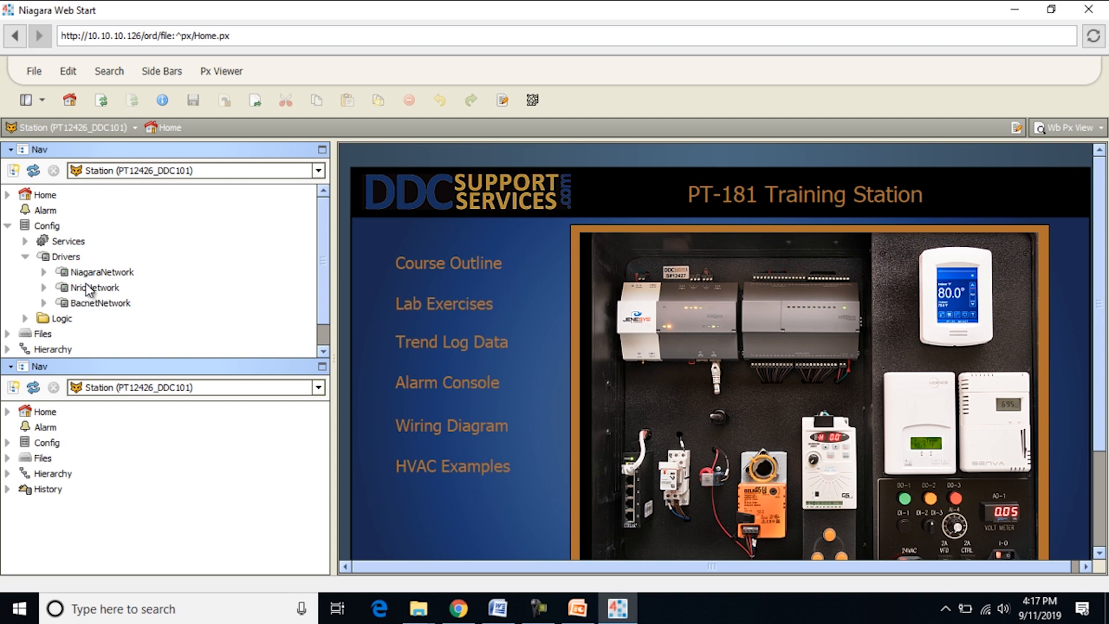
pyautogui.moveTo(75, 315)
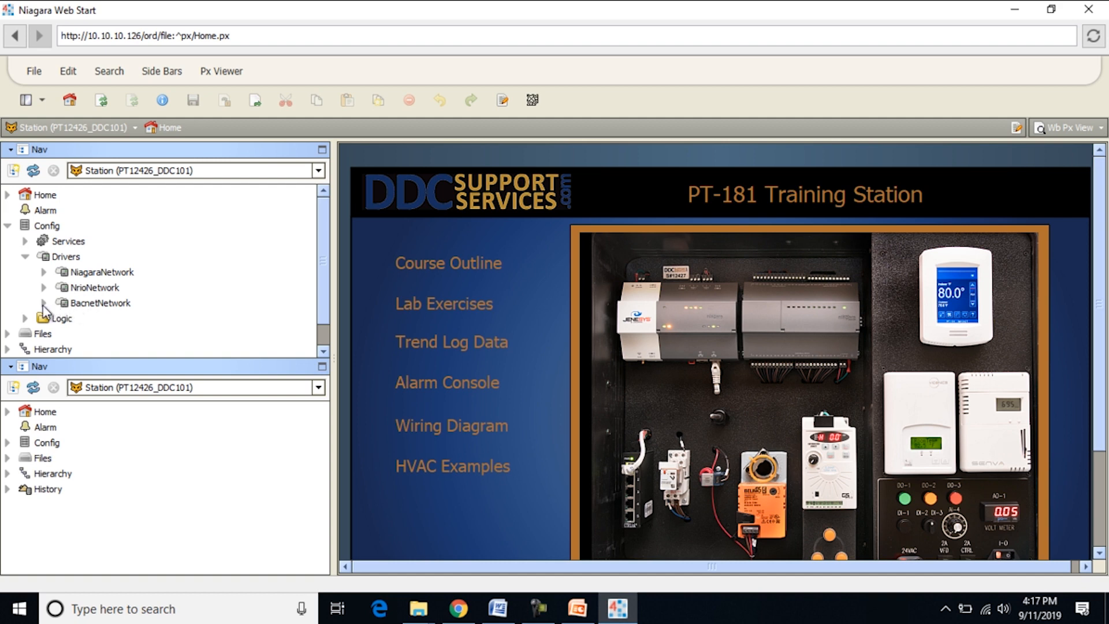
pyautogui.click(43, 302)
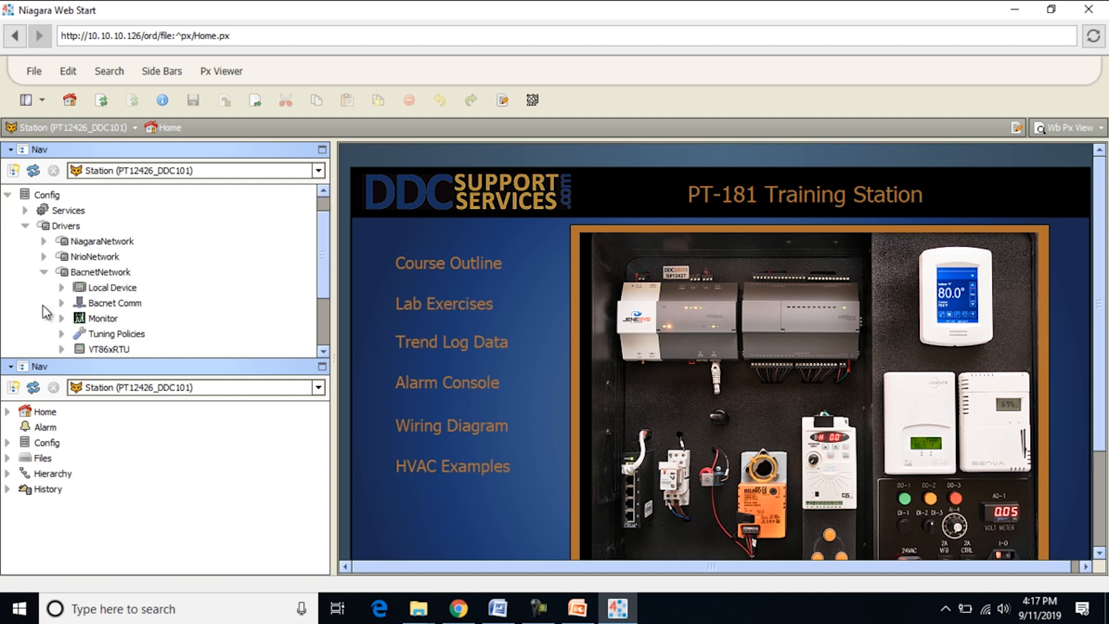
pyautogui.scroll(-3)
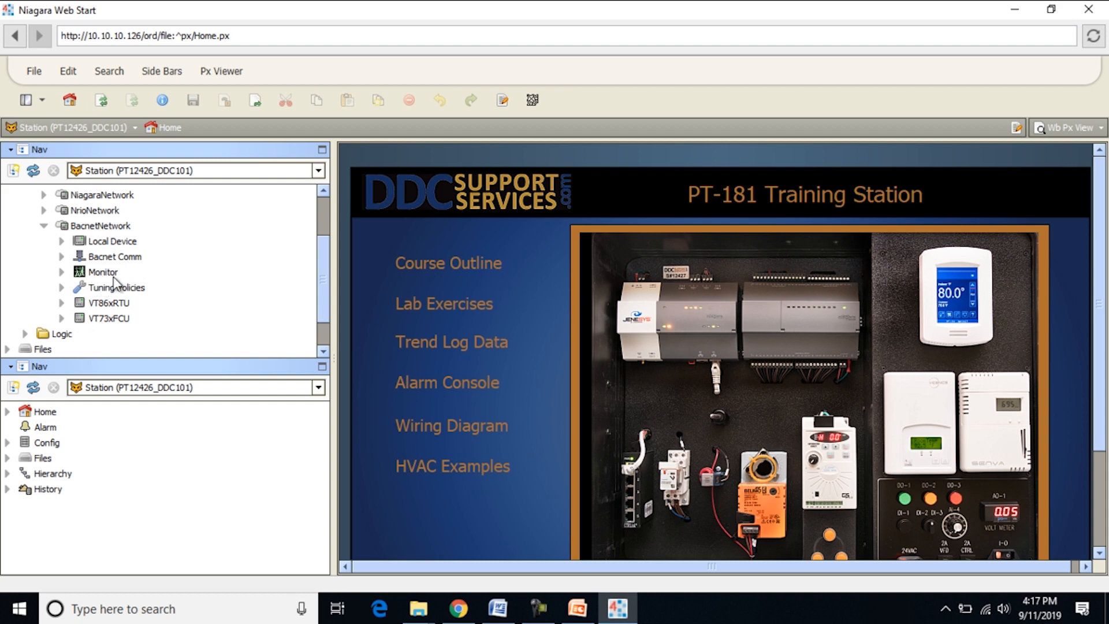
pyautogui.moveTo(122, 309)
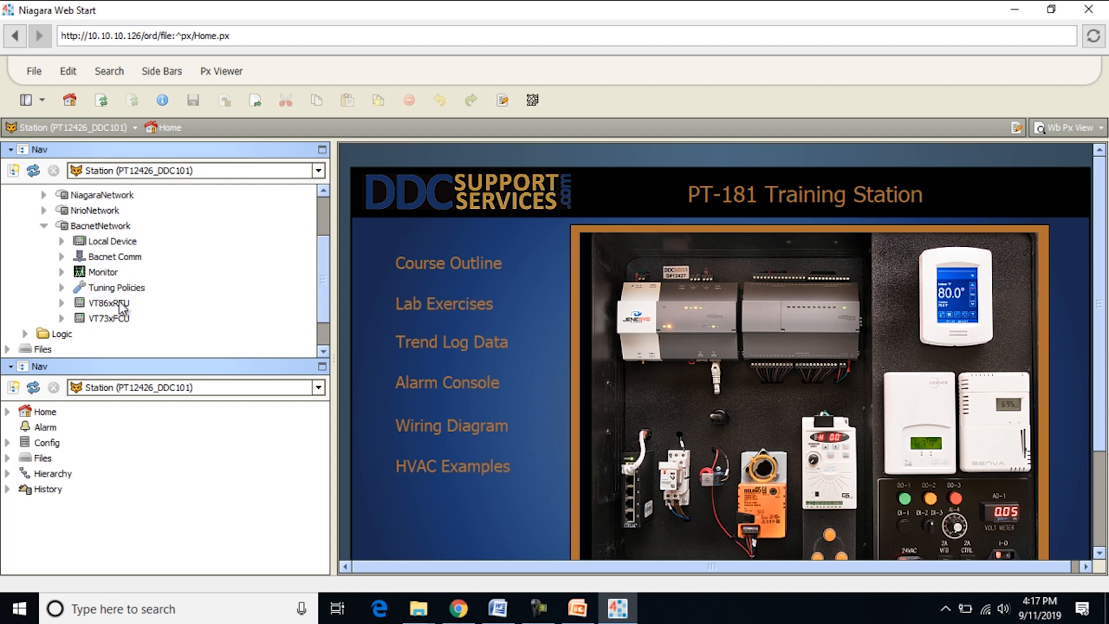
pyautogui.moveTo(126, 308)
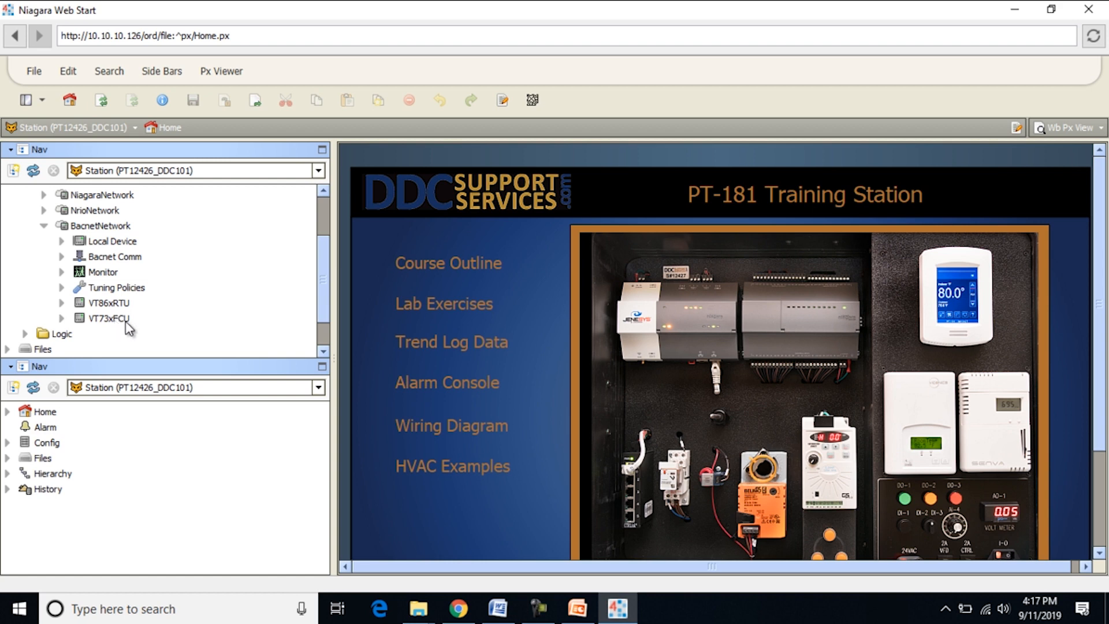
pyautogui.moveTo(133, 327)
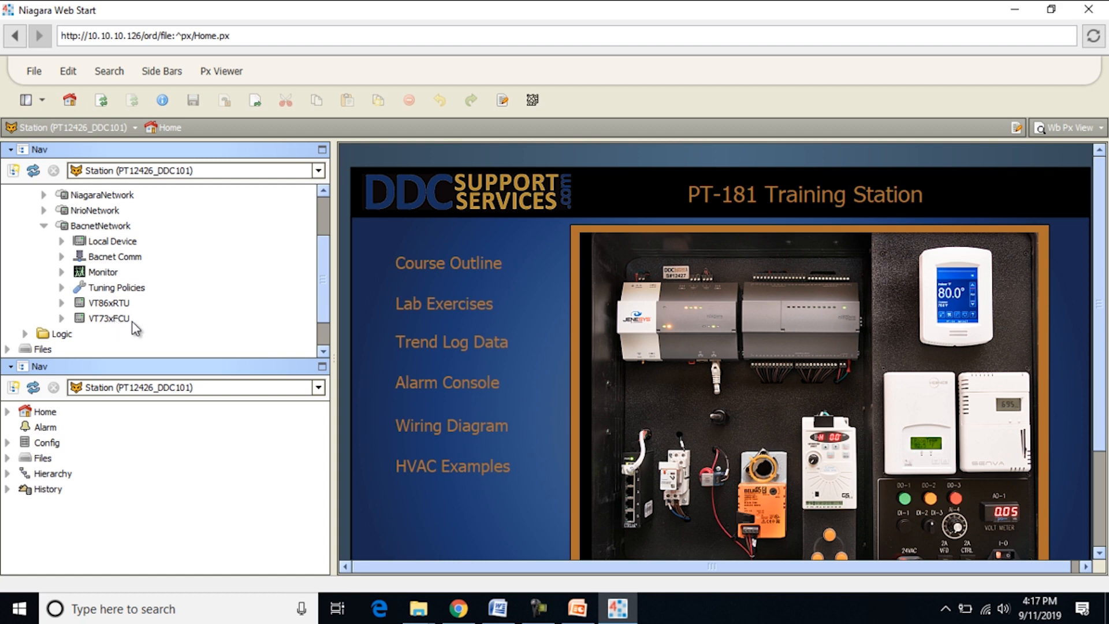
pyautogui.moveTo(58, 325)
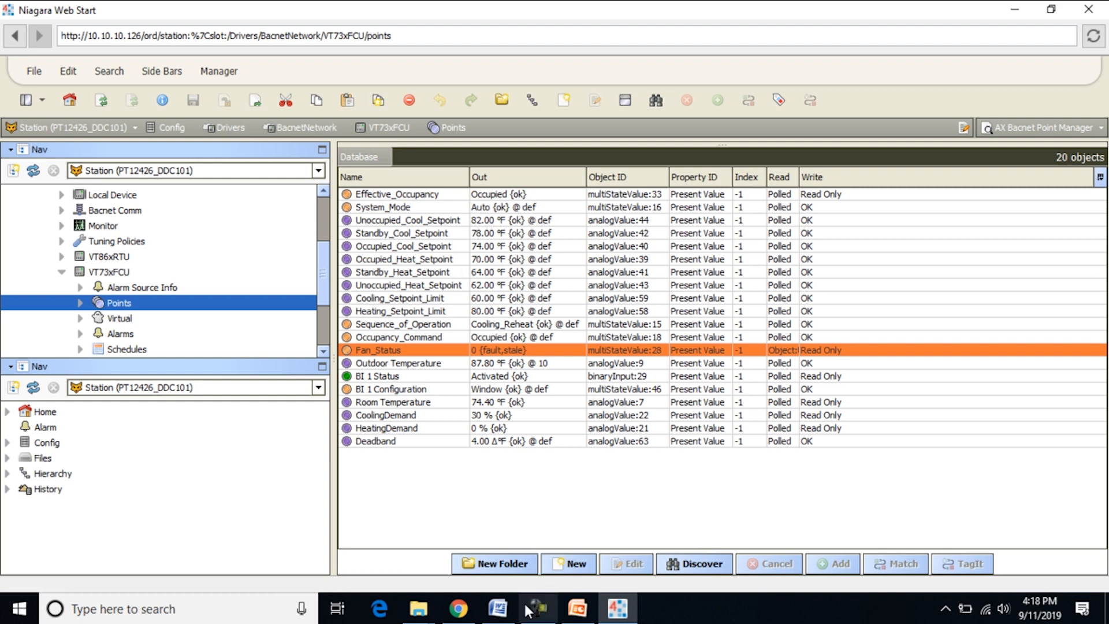
# Display the point-type colour reference image over the VT73xFCU 20-point table.
pyautogui.click(537, 608)
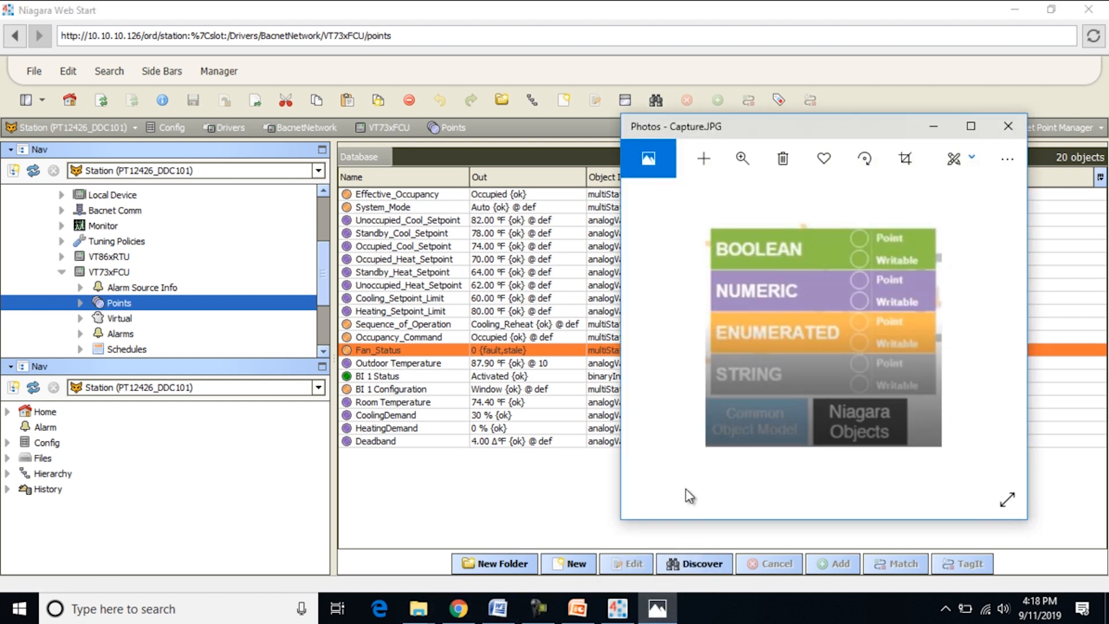
pyautogui.moveTo(783, 236)
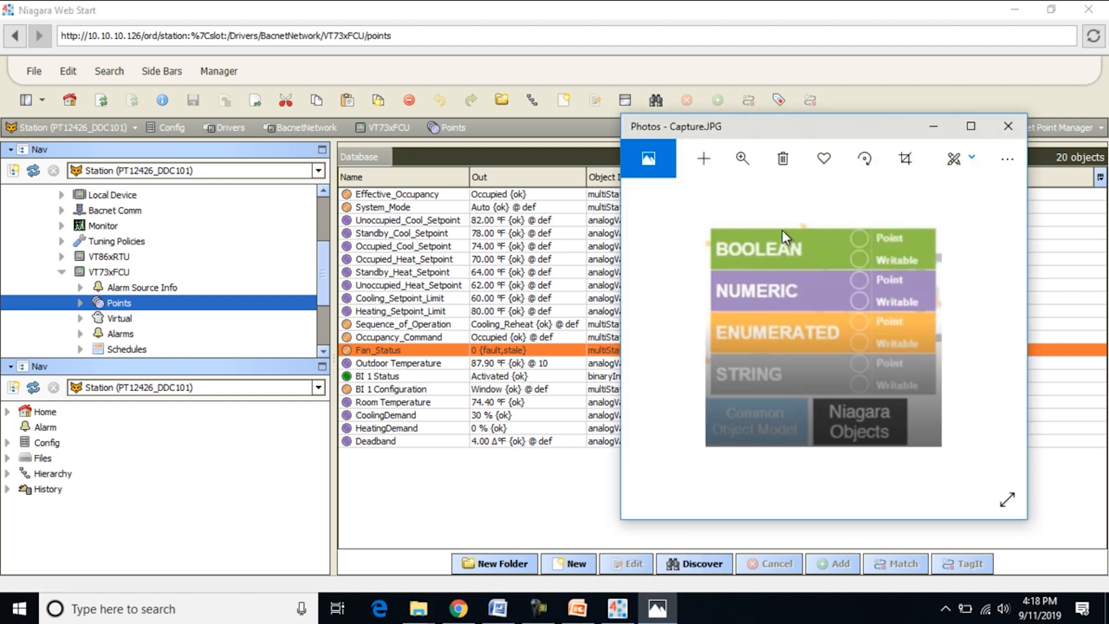
pyautogui.moveTo(735, 354)
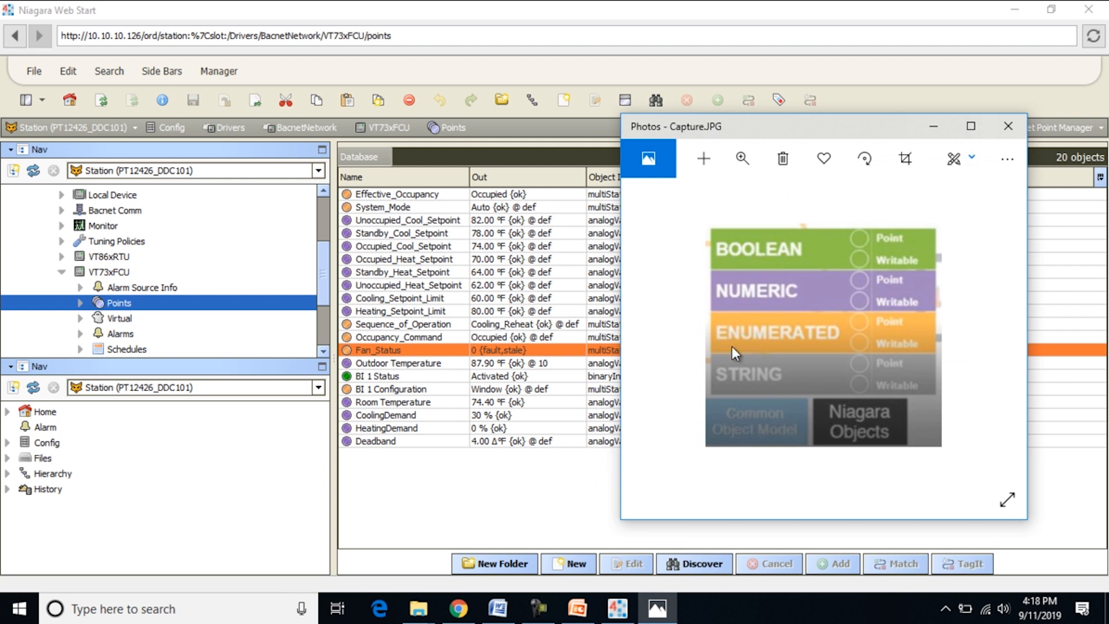
pyautogui.moveTo(848, 287)
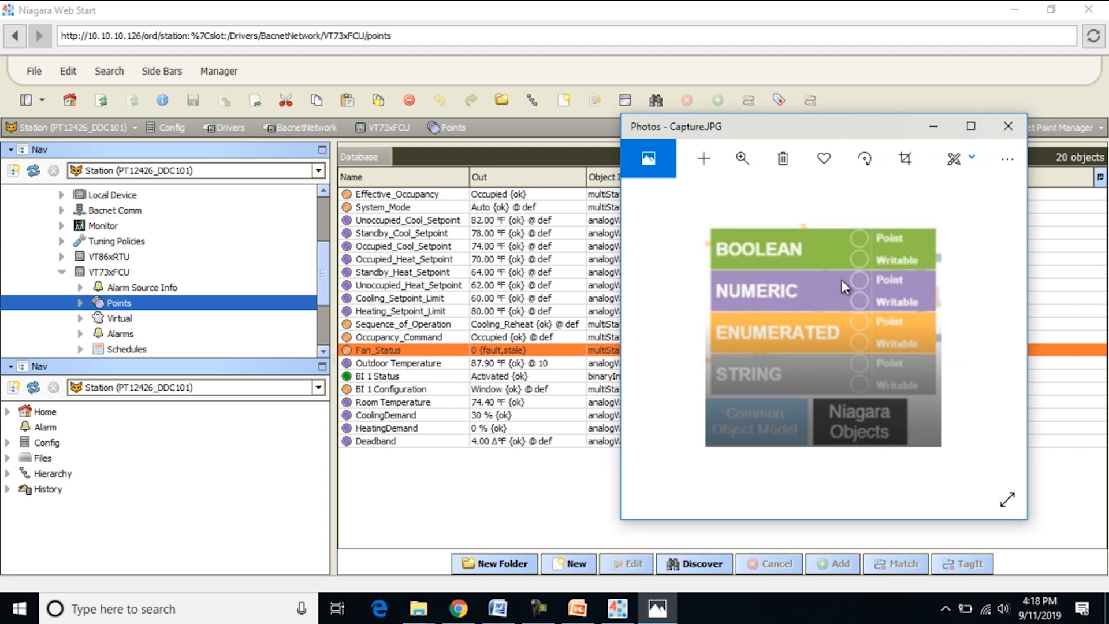
pyautogui.moveTo(787, 342)
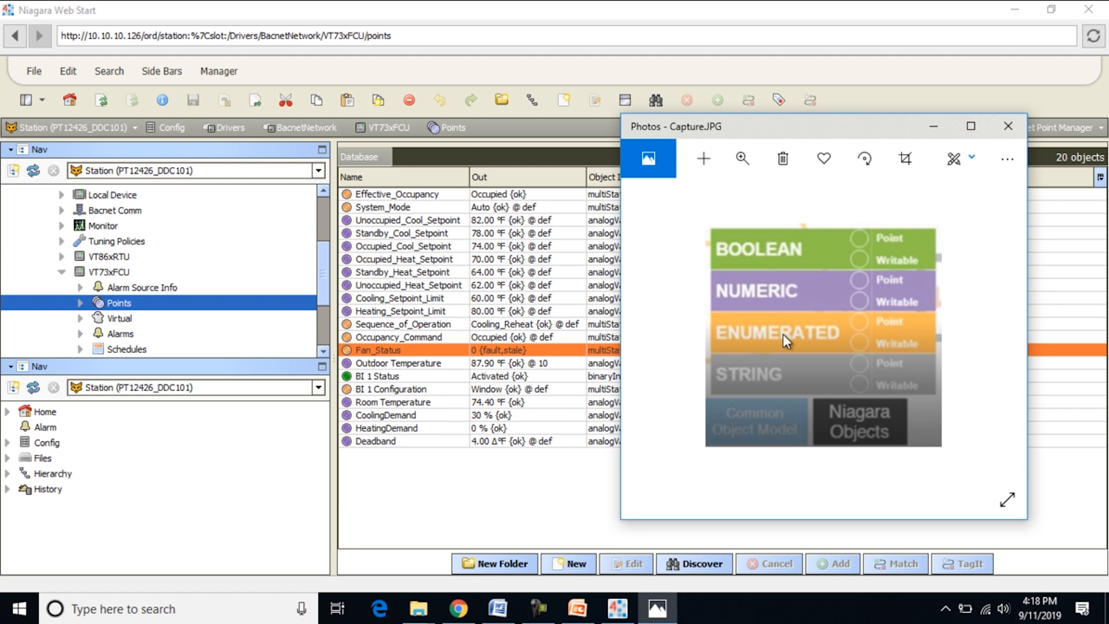
pyautogui.moveTo(382, 325)
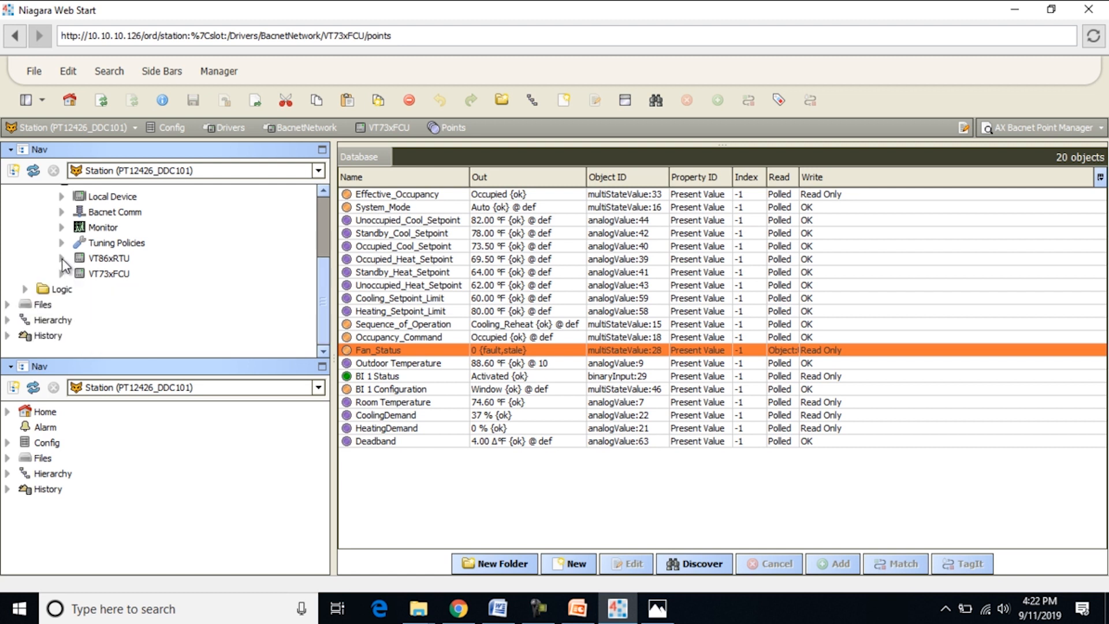
# Expand VT86xRTU and open its Points folder in the AX Bacnet Point Manager.
pyautogui.click(62, 257)
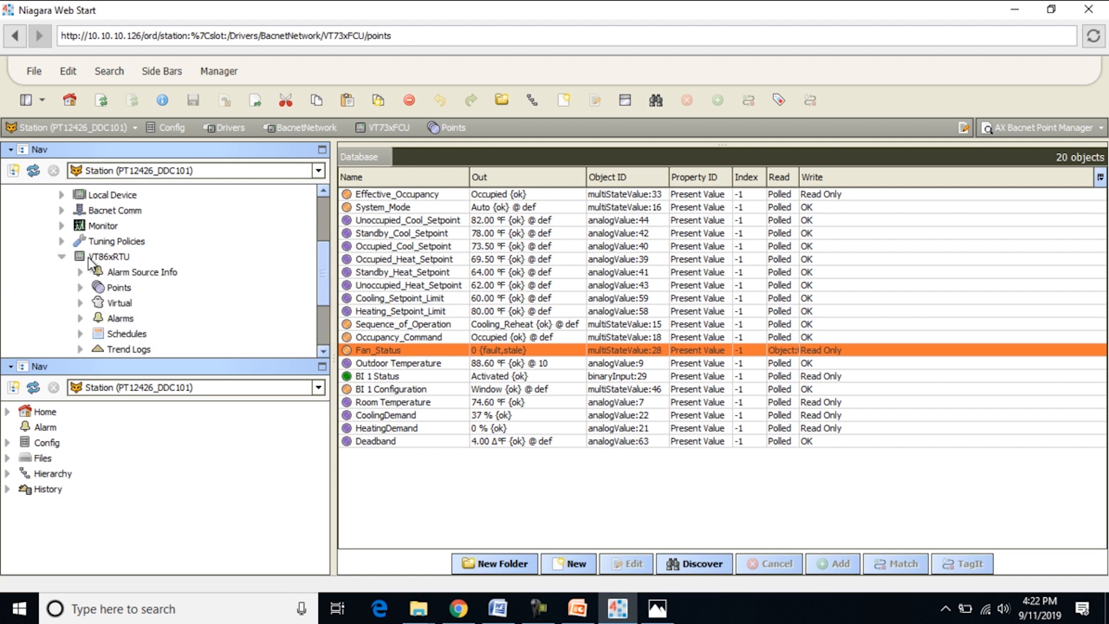
pyautogui.click(117, 286)
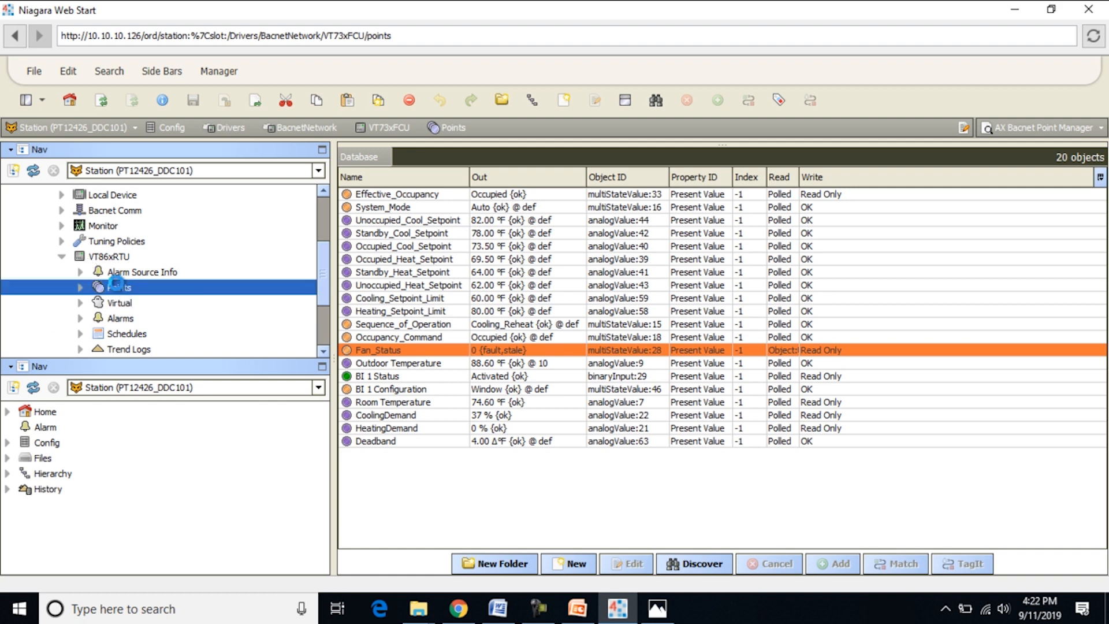
pyautogui.click(120, 287)
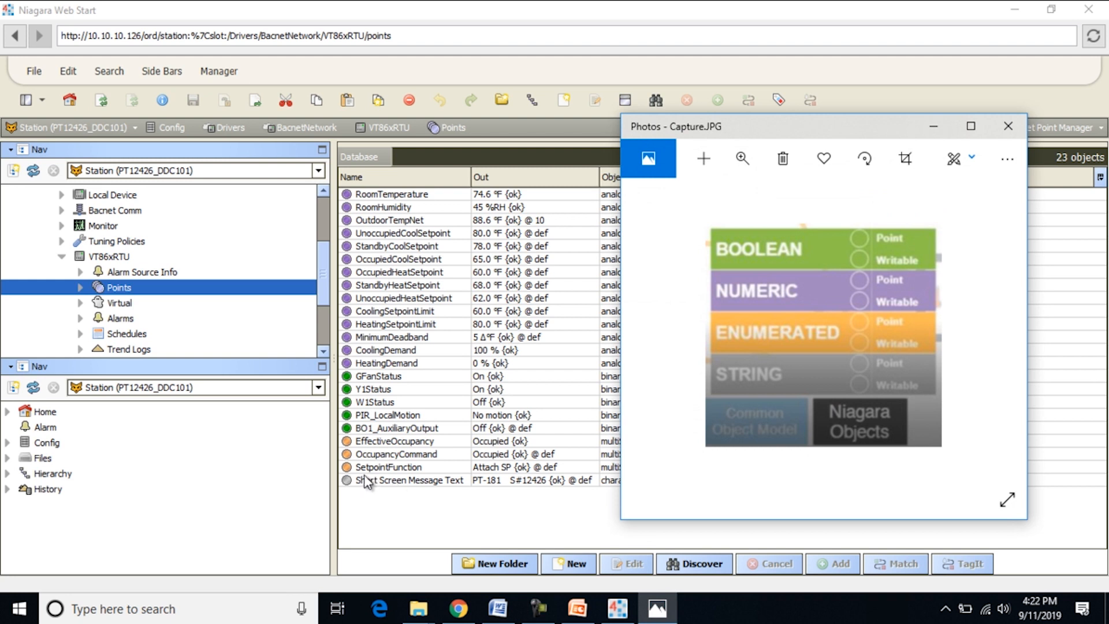
# Dismiss the reference image to reveal the VT86xRTU 23-object points table.
pyautogui.click(1007, 126)
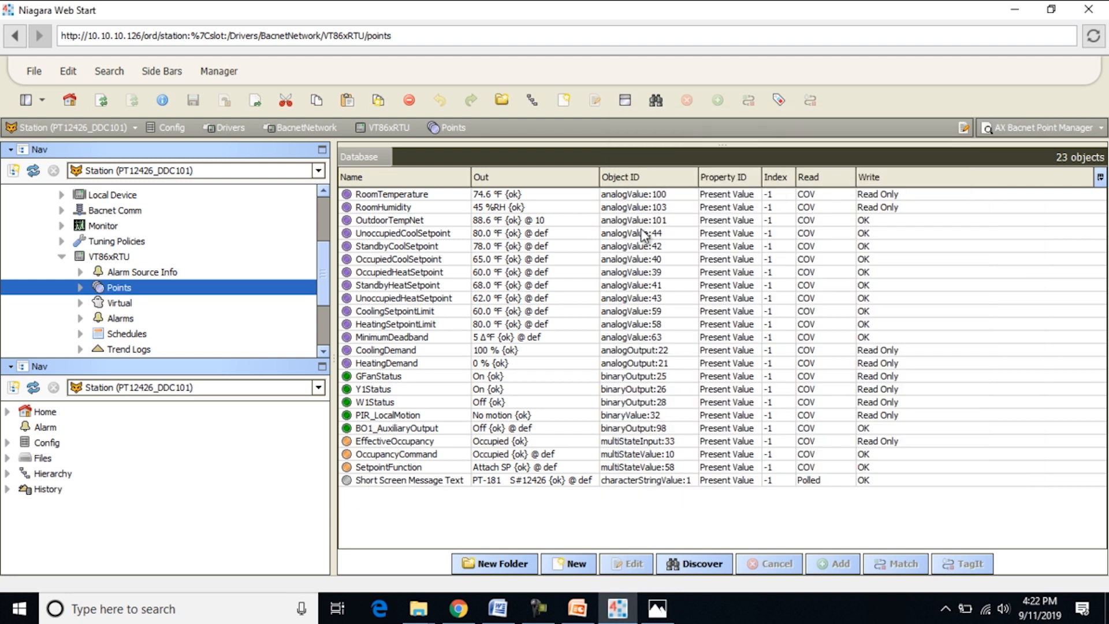
pyautogui.moveTo(577, 306)
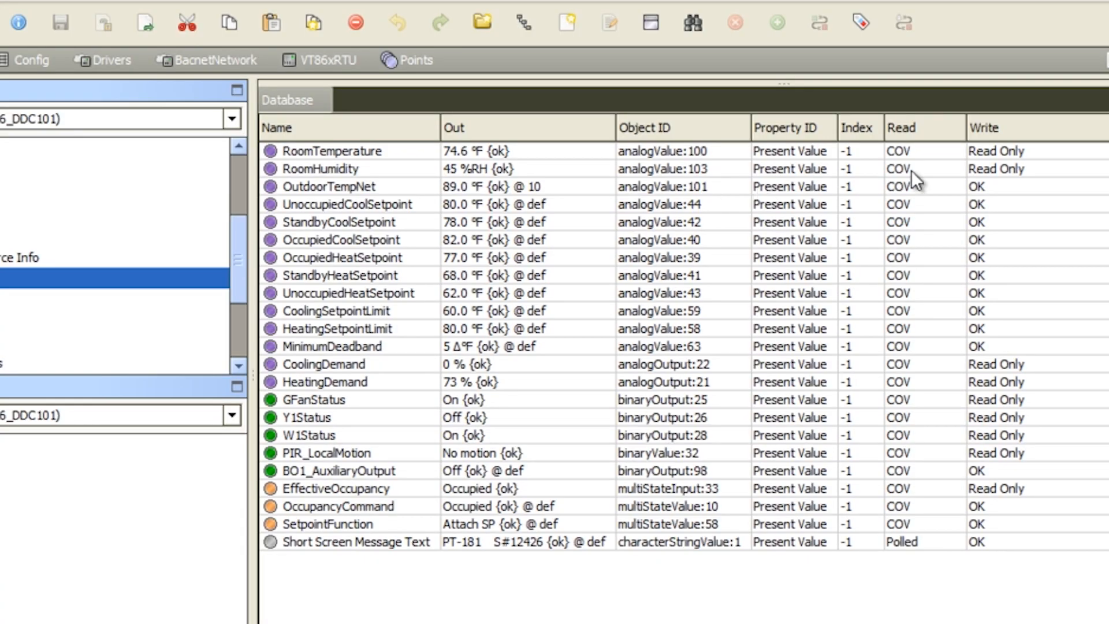
pyautogui.moveTo(995, 137)
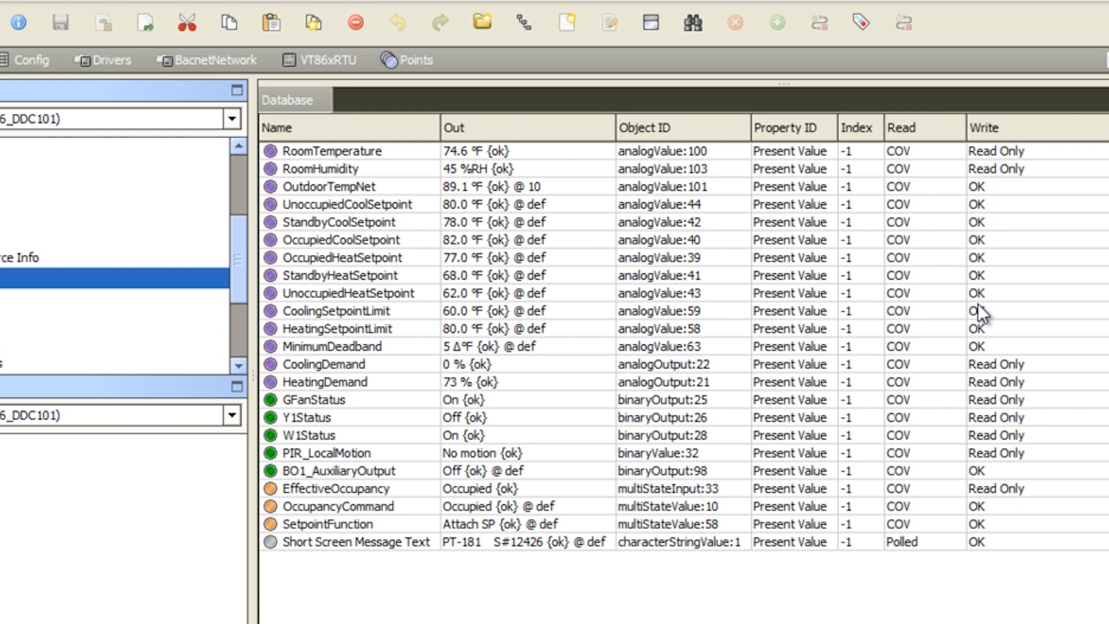
pyautogui.moveTo(893, 289)
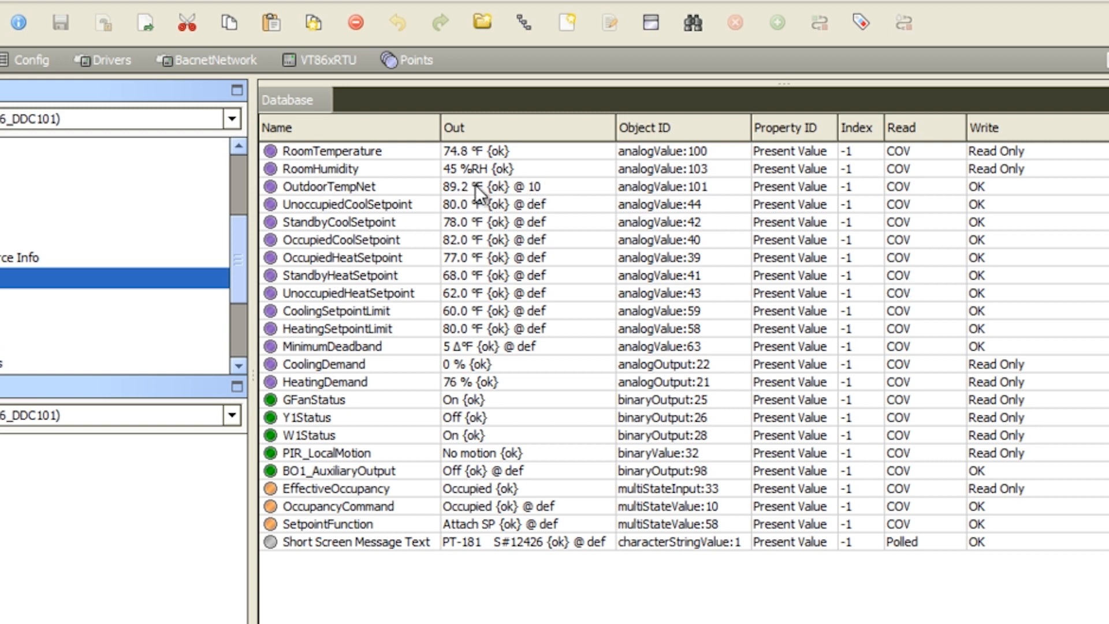
pyautogui.moveTo(363, 249)
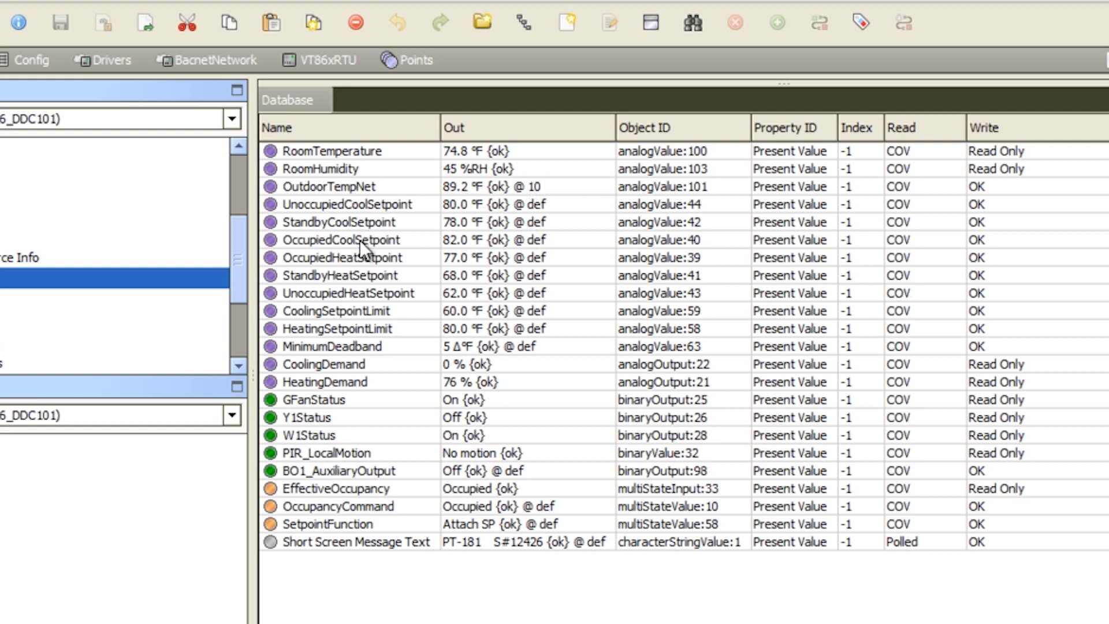
pyautogui.rightClick(346, 239)
pyautogui.write('84')
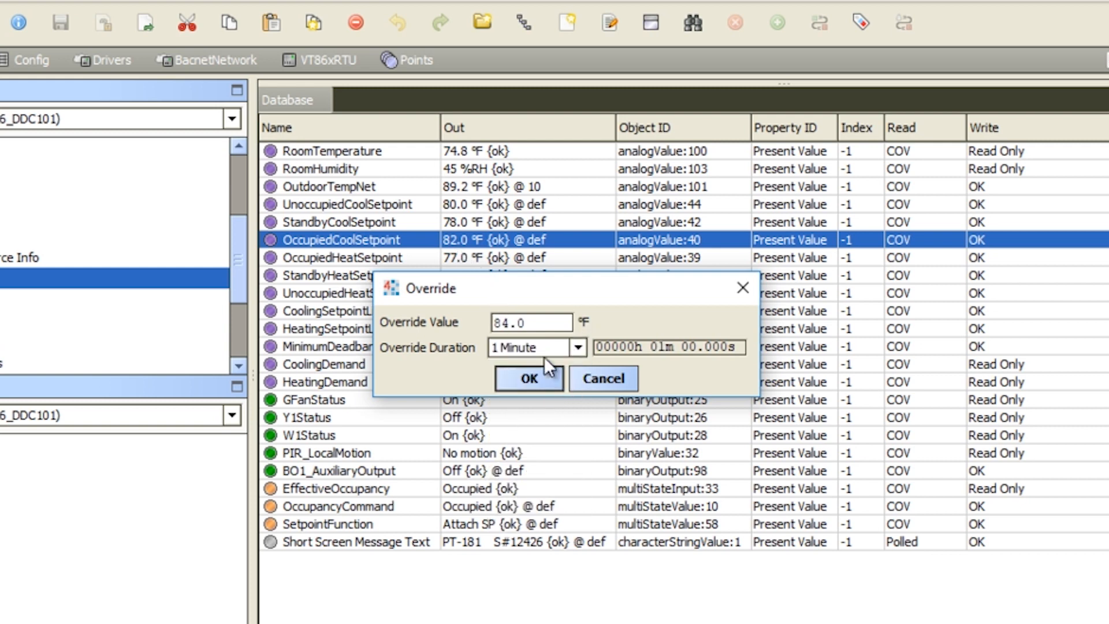
# List the override duration choices for the 84.0 °F OccupiedCoolSetpoint override.
pyautogui.click(578, 347)
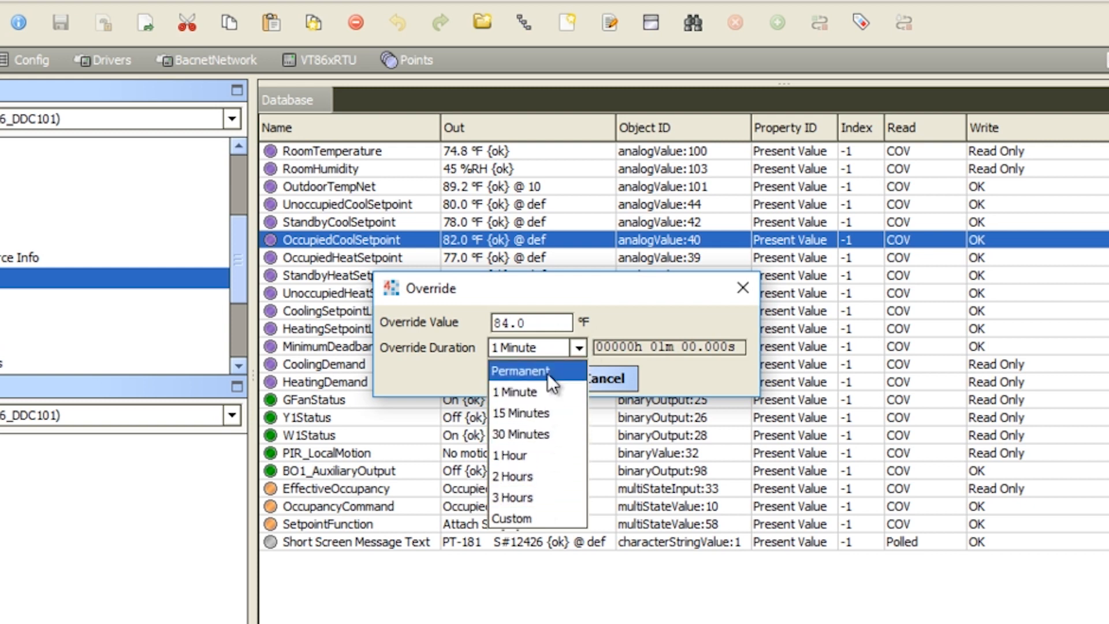
pyautogui.moveTo(516, 392)
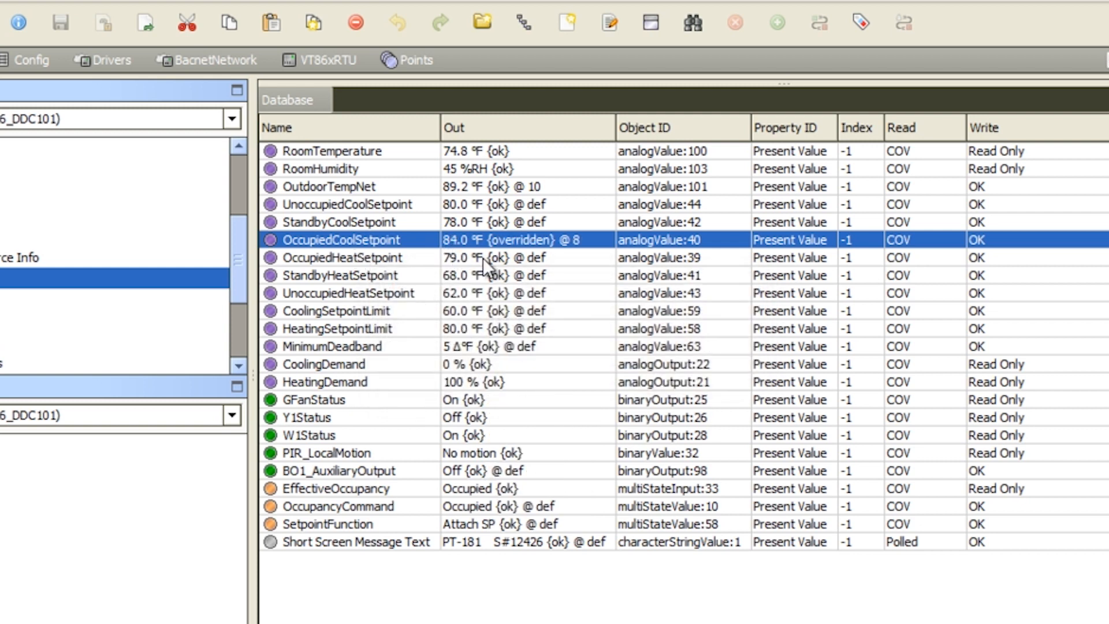
pyautogui.moveTo(524, 394)
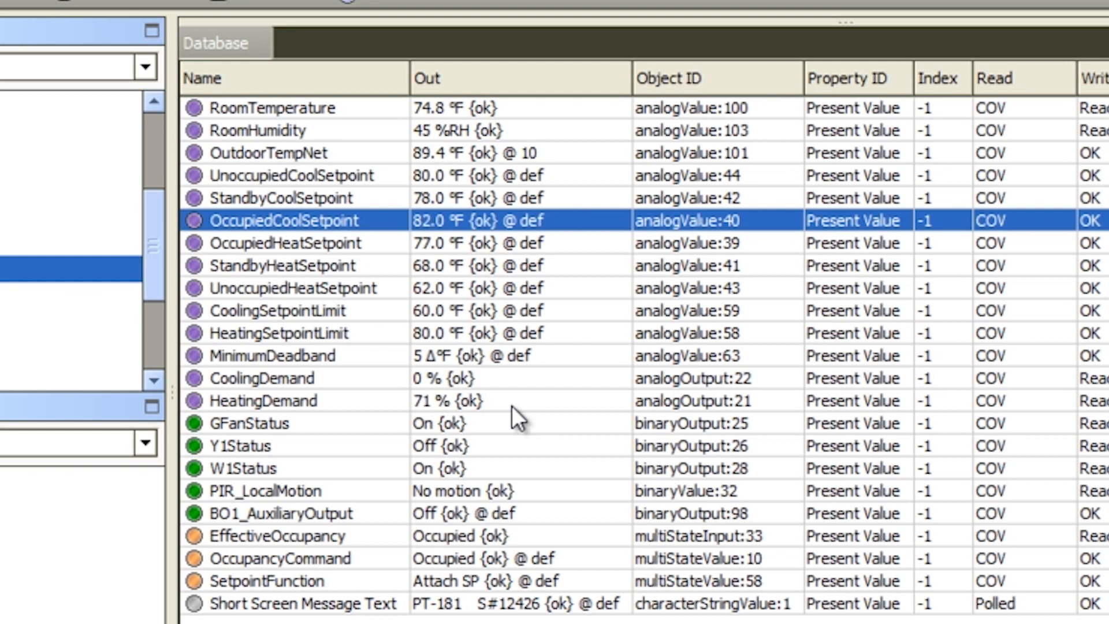
pyautogui.moveTo(689, 227)
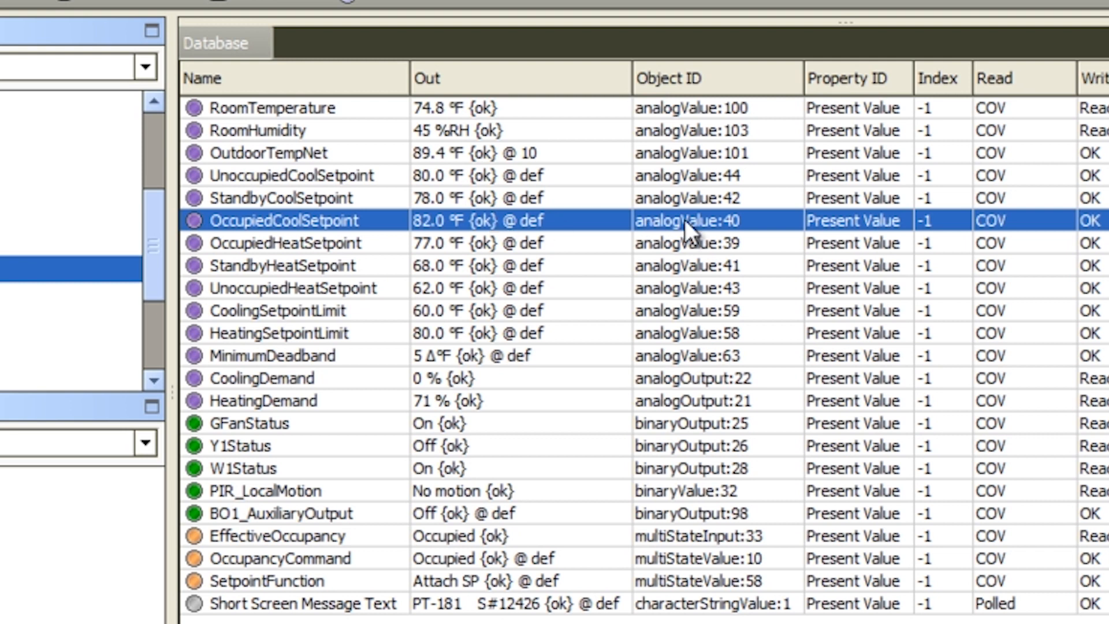
pyautogui.moveTo(654, 255)
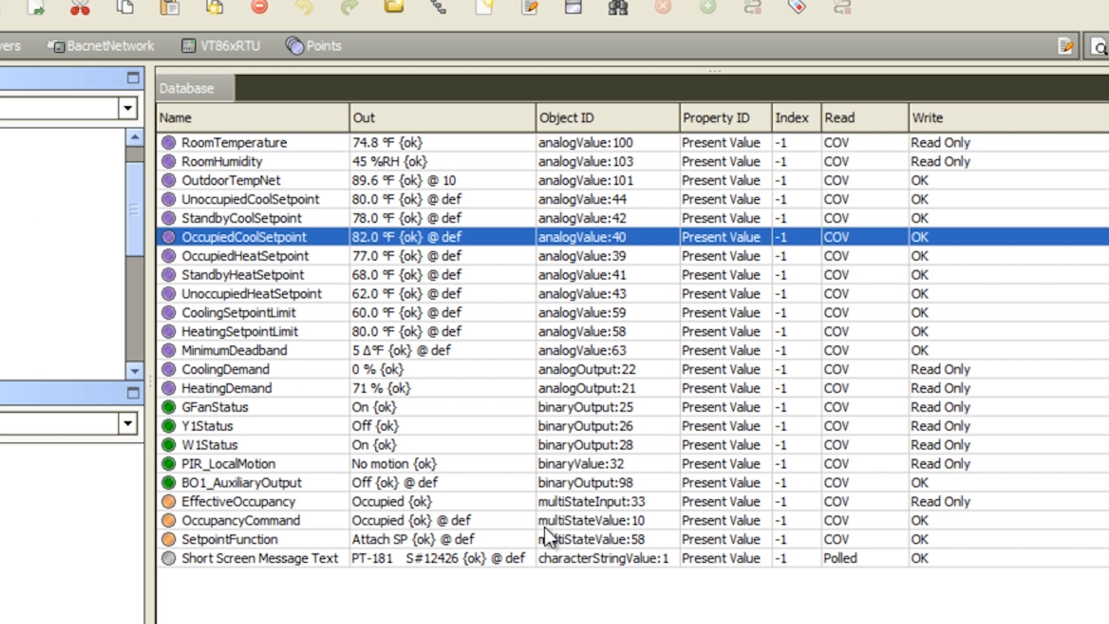
pyautogui.moveTo(395, 127)
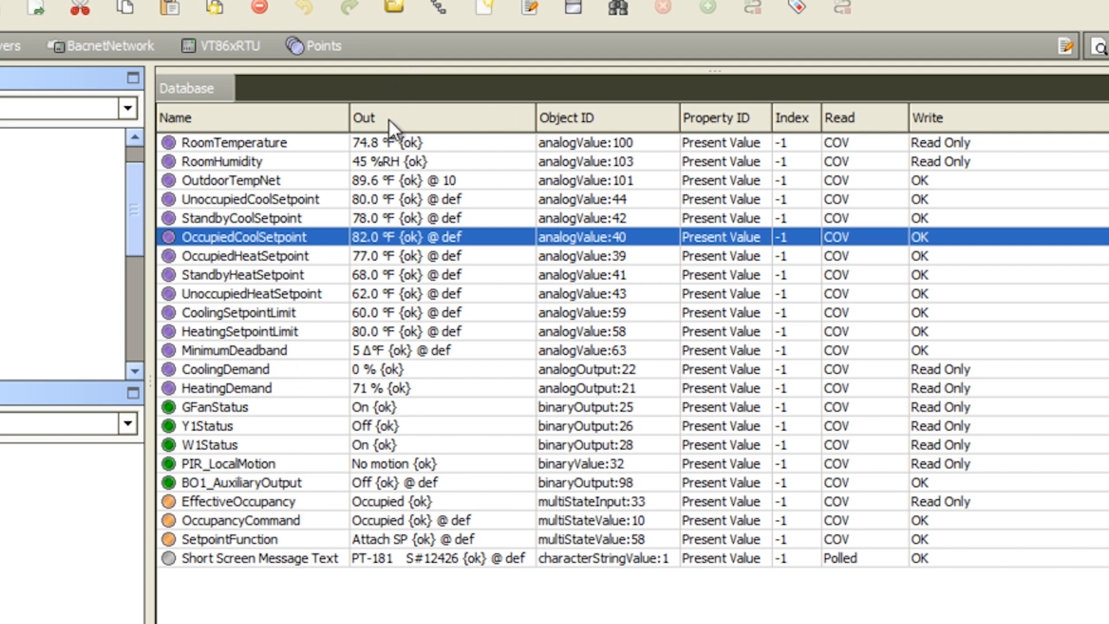
pyautogui.moveTo(579, 191)
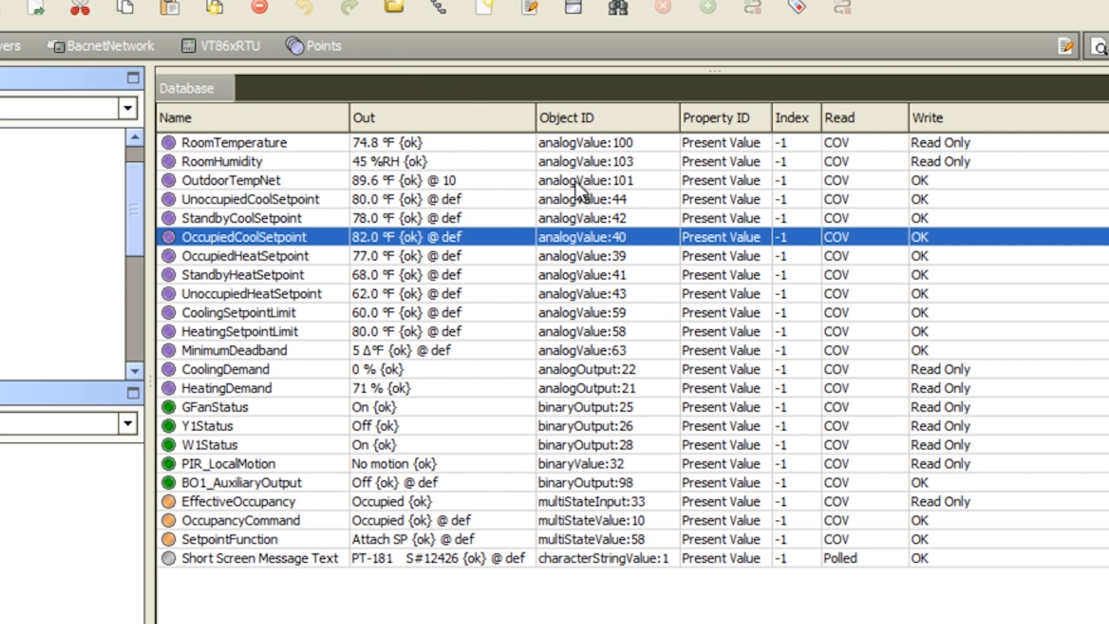